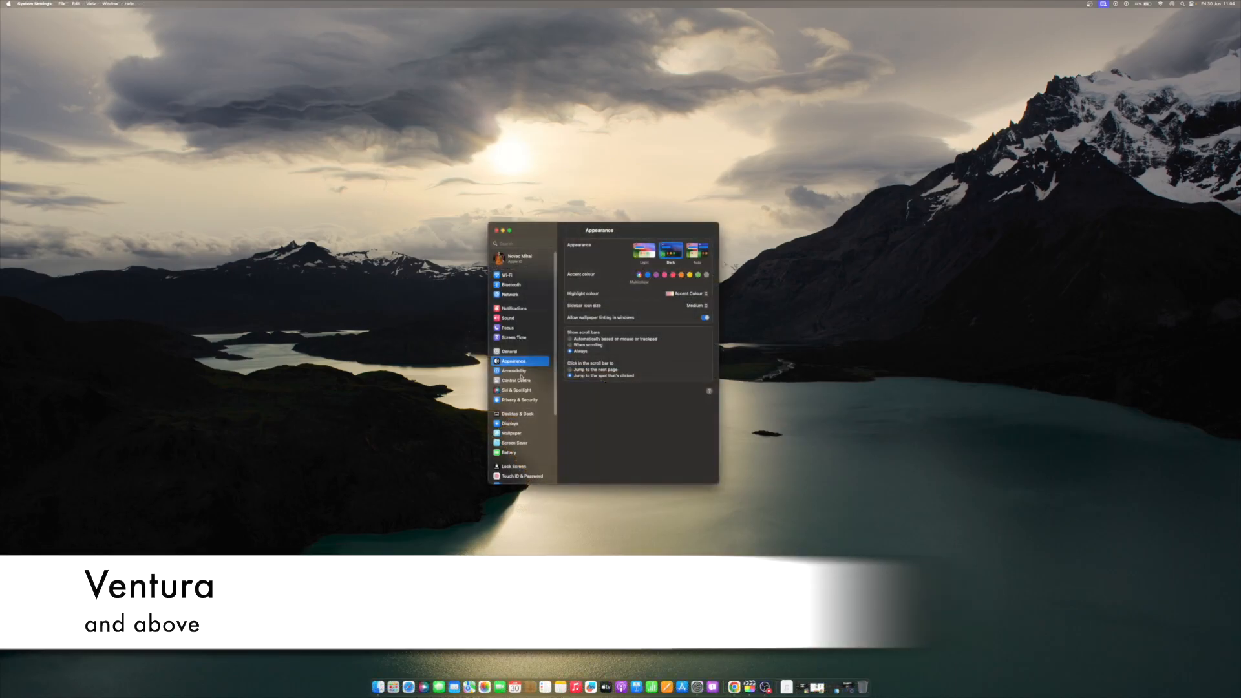
Switch on Show in Menu Bar for Battery within the Control Centre settings
left_click(516, 380)
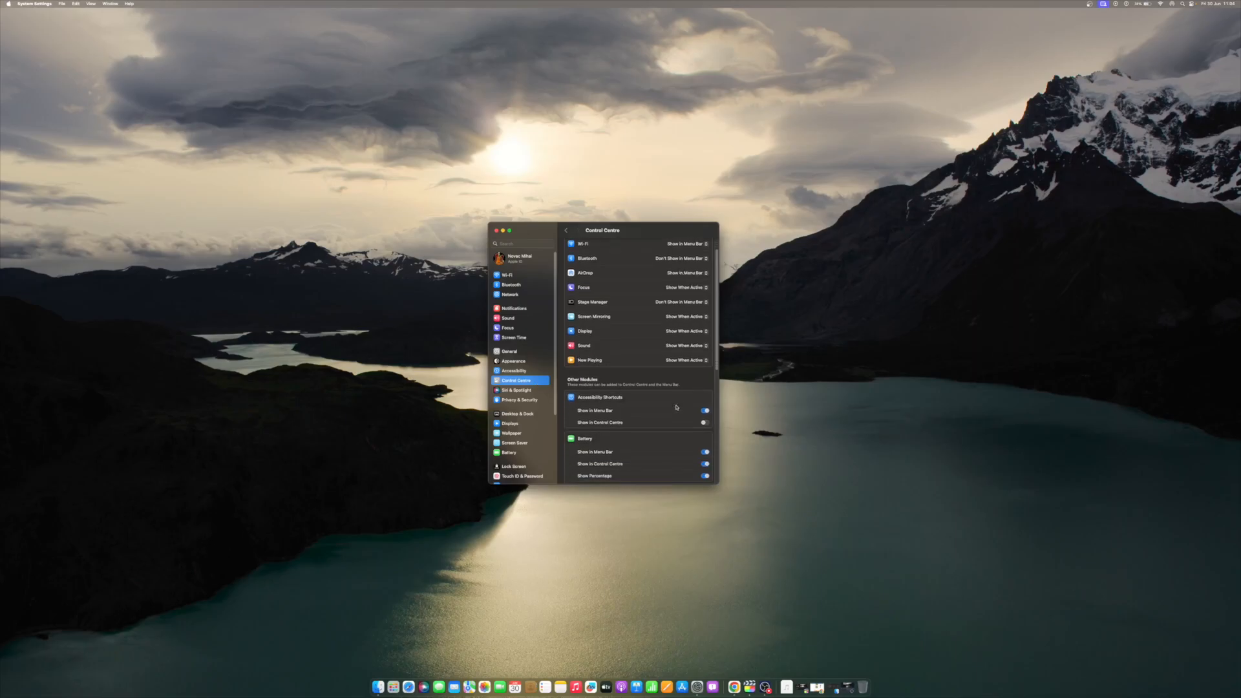
scroll("down", 3)
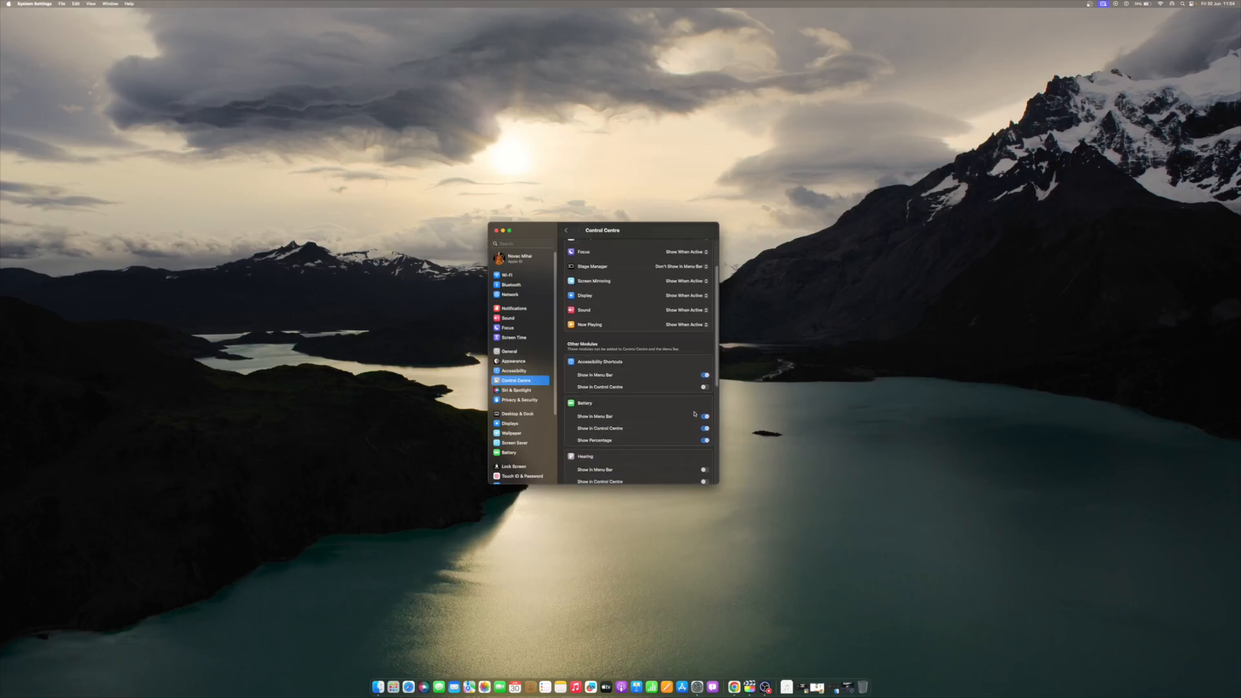
left_click(703, 417)
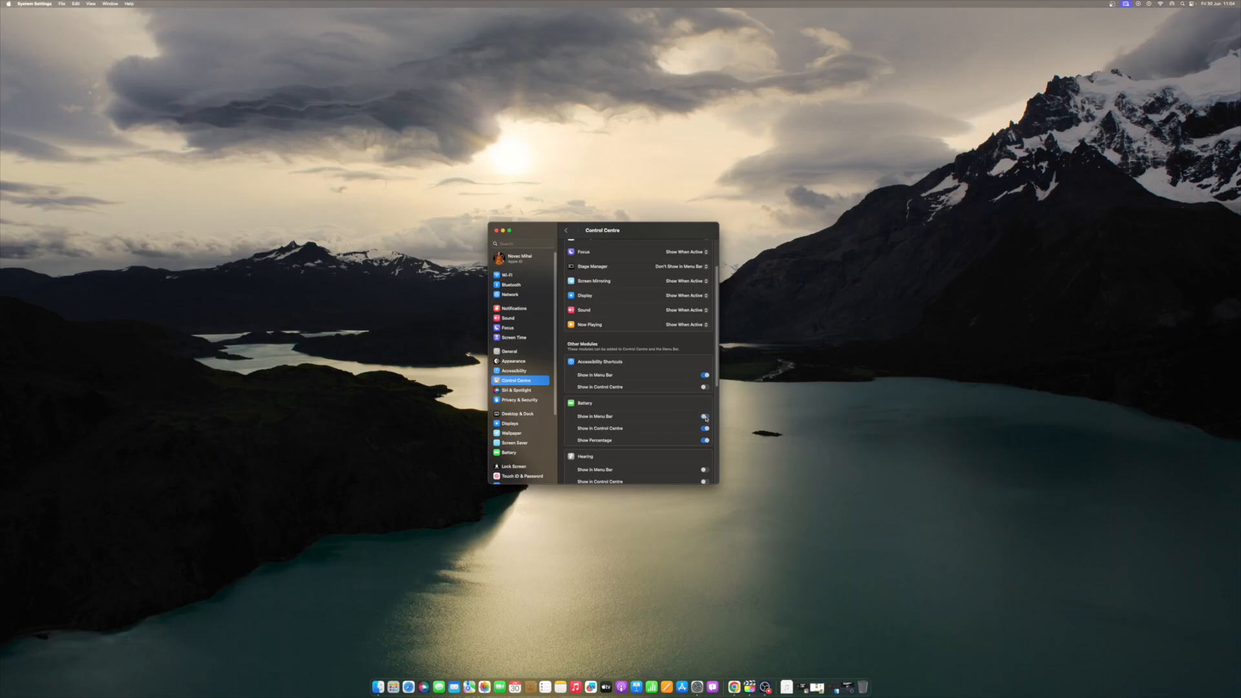
left_click(703, 415)
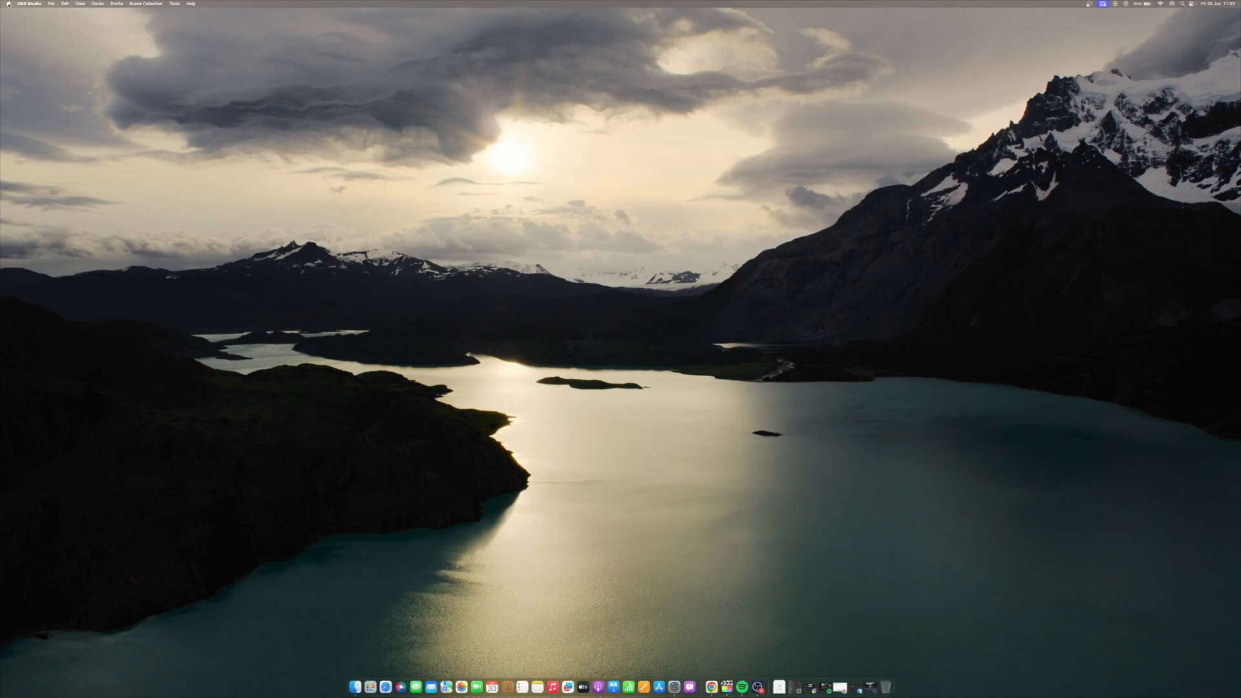
Search Spotlight for "system info" so System Information appears as the top result
left_click(8, 4)
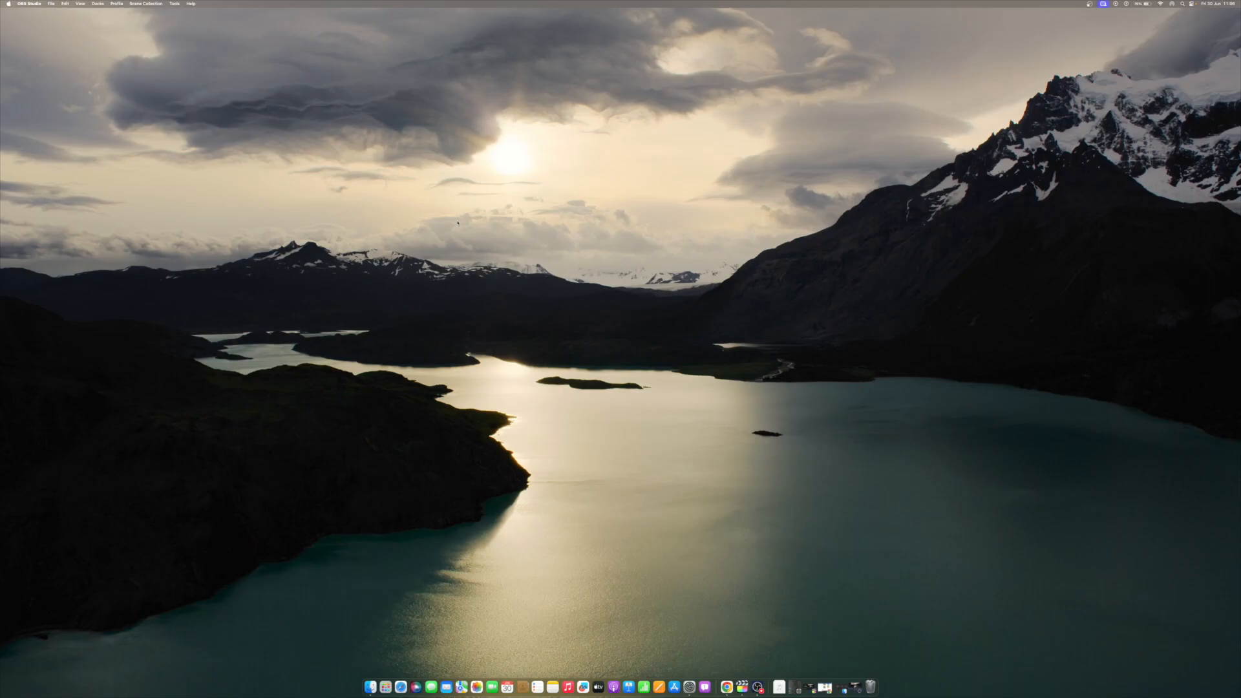
type("system info")
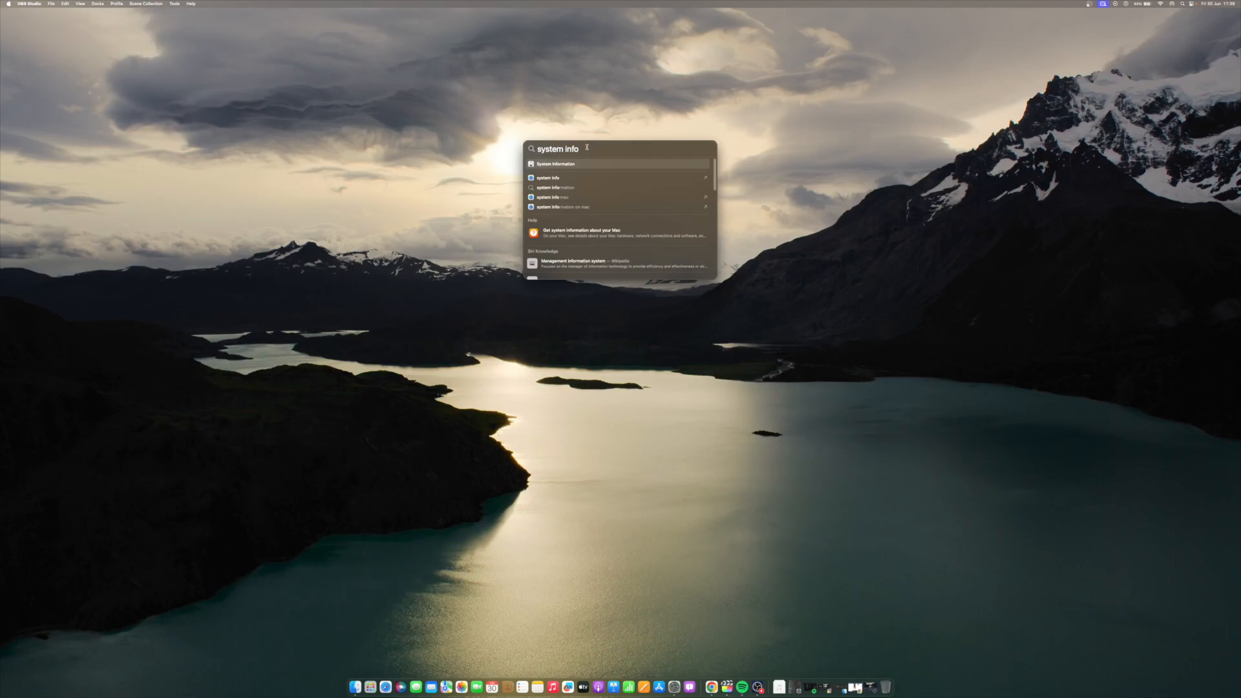
Complete "system information" and launch the app showing the MacBook Pro hardware overview
type("rmation")
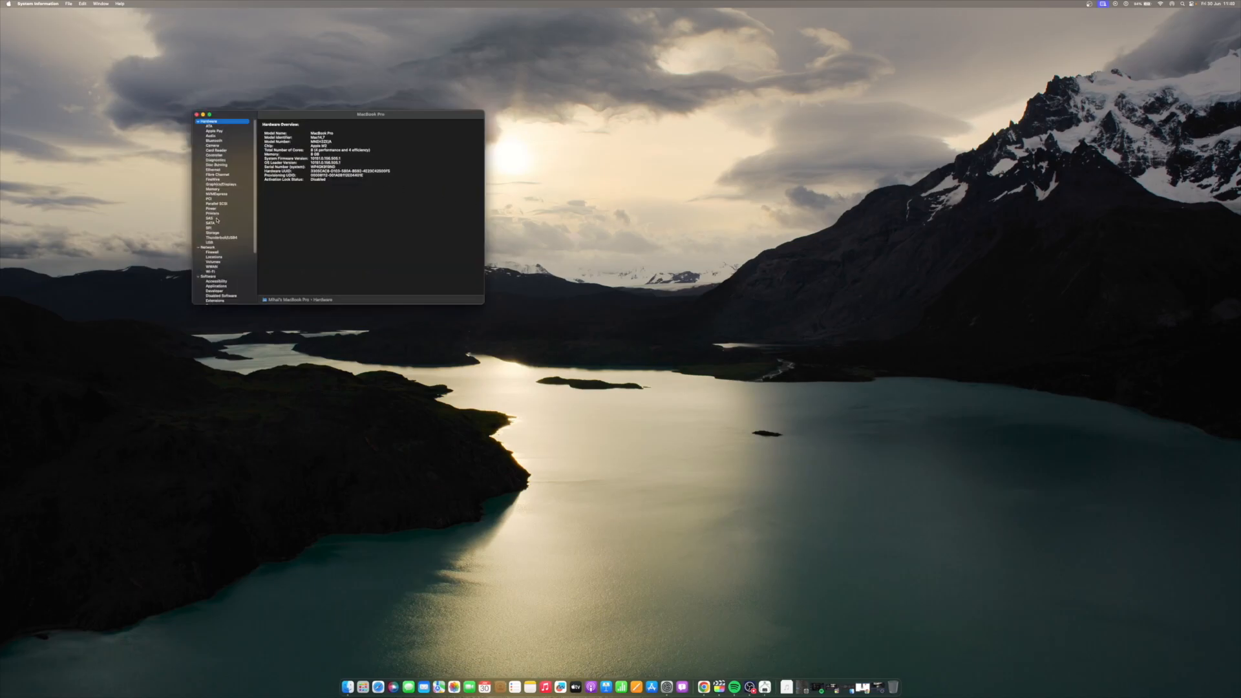
Show the Power section under Hardware with the battery's health and power settings
left_click(211, 208)
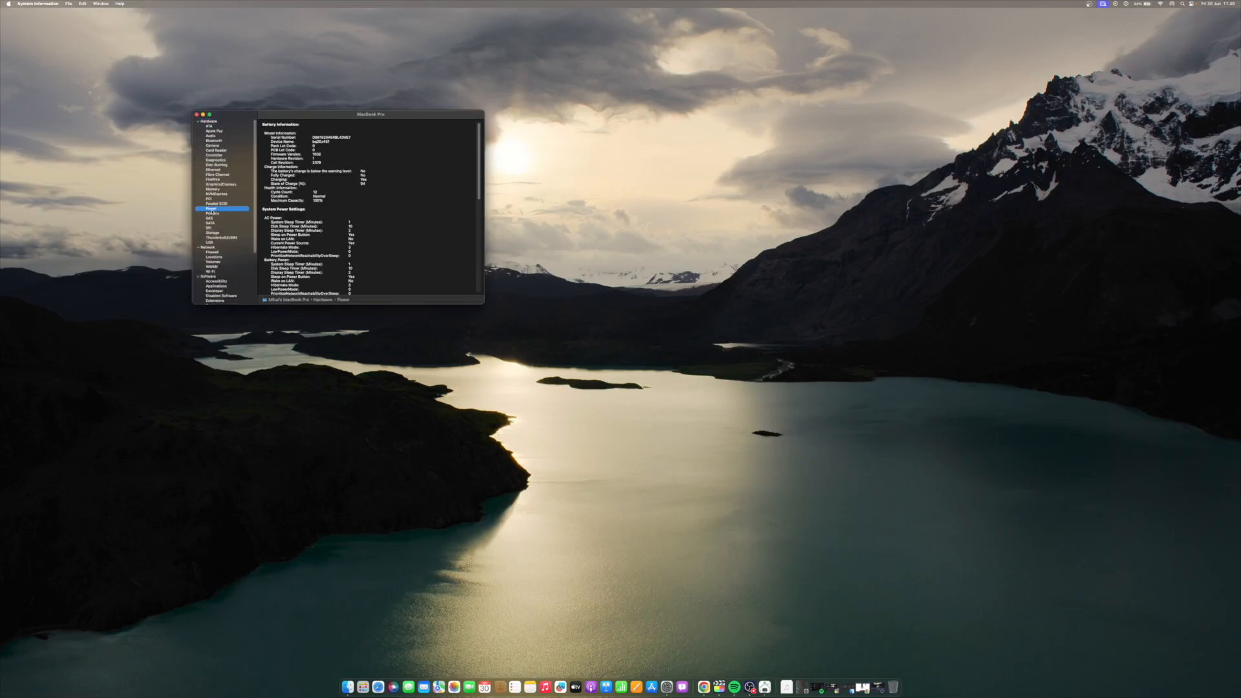